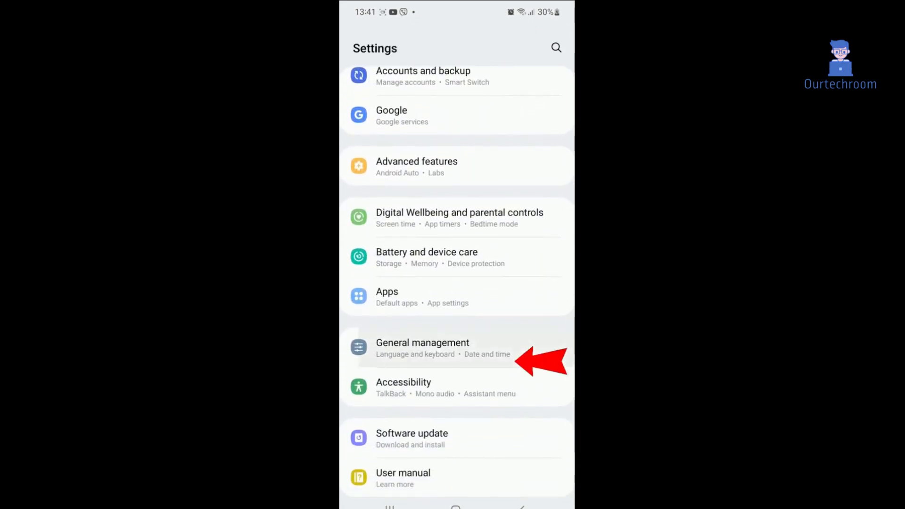
# Open the General management page from the Settings list
pyautogui.click(422, 348)
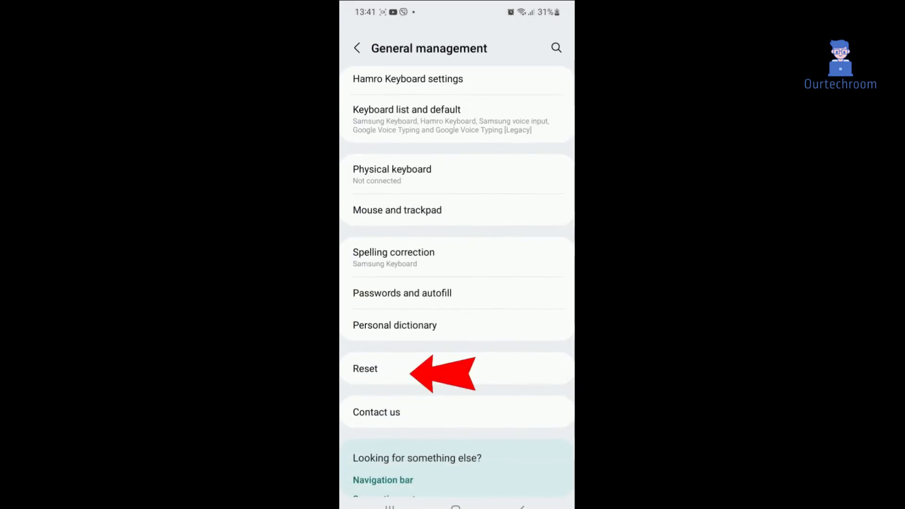